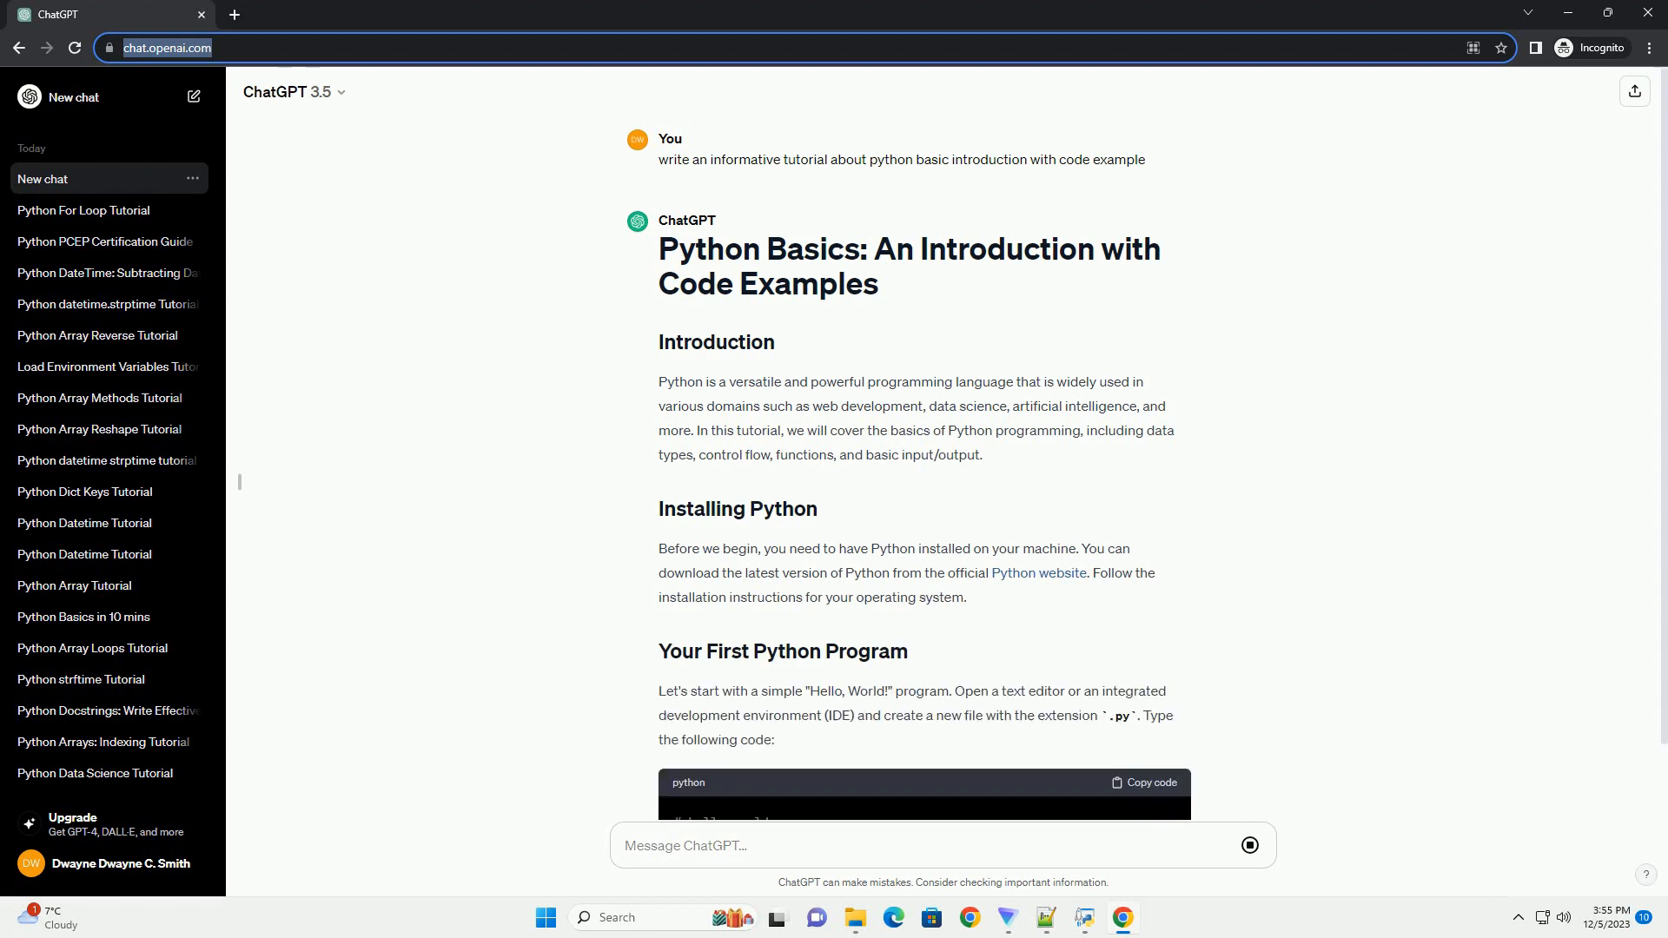
scroll(down, 3)
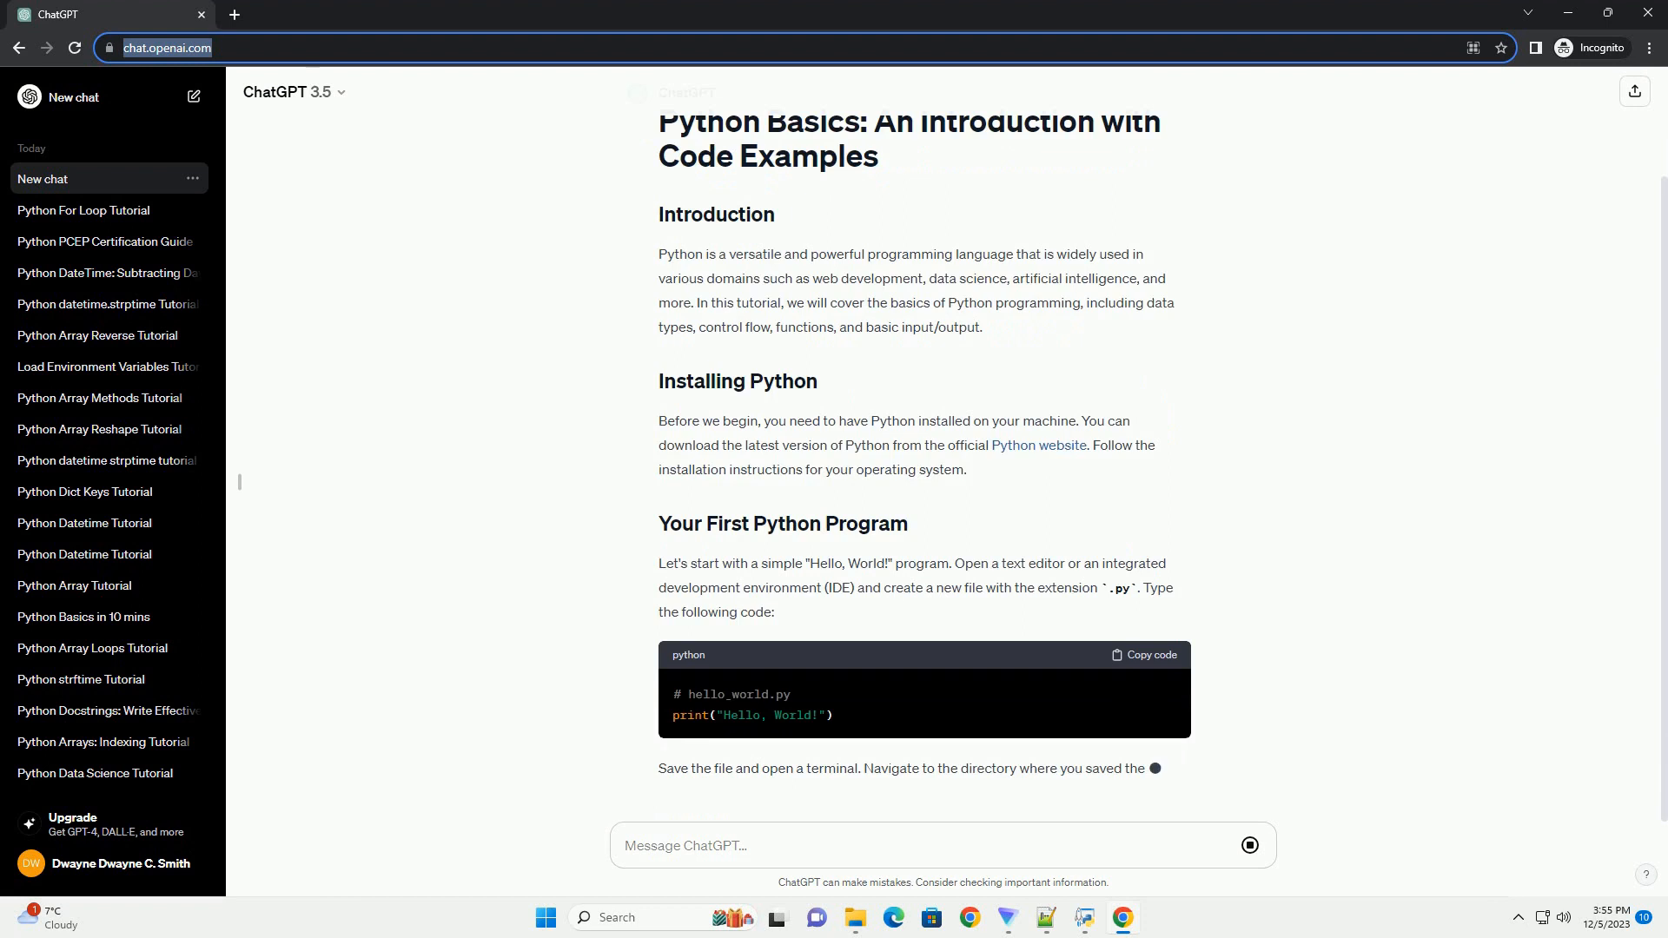
scroll(down, 3)
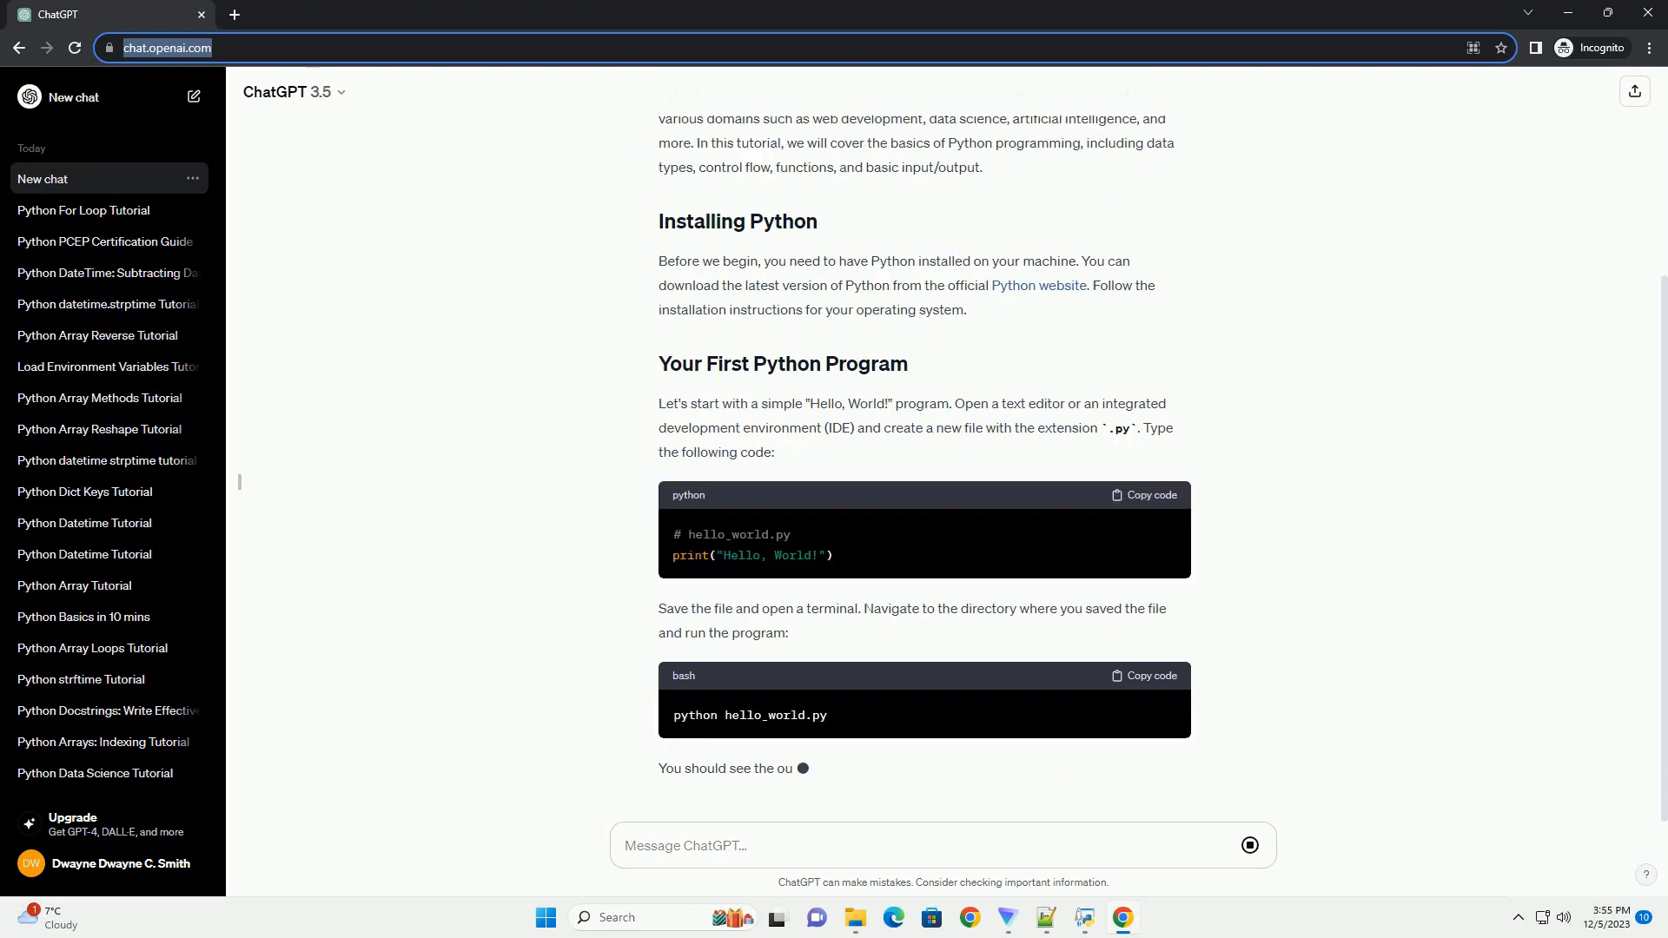
scroll(down, 3)
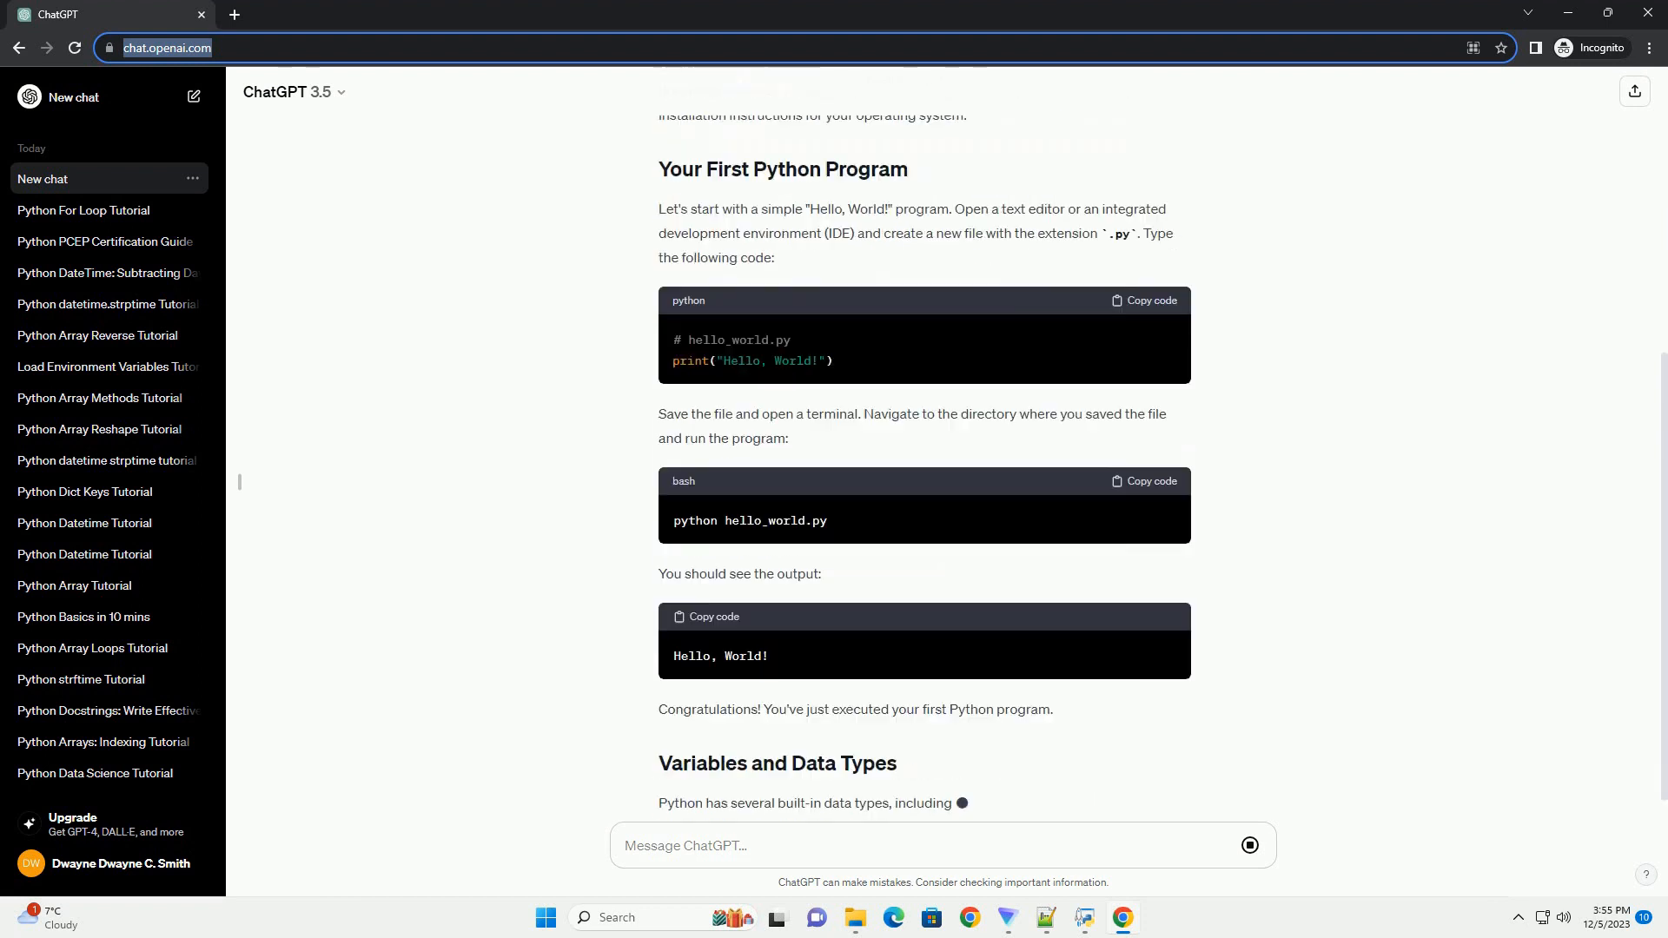
scroll(down, 3)
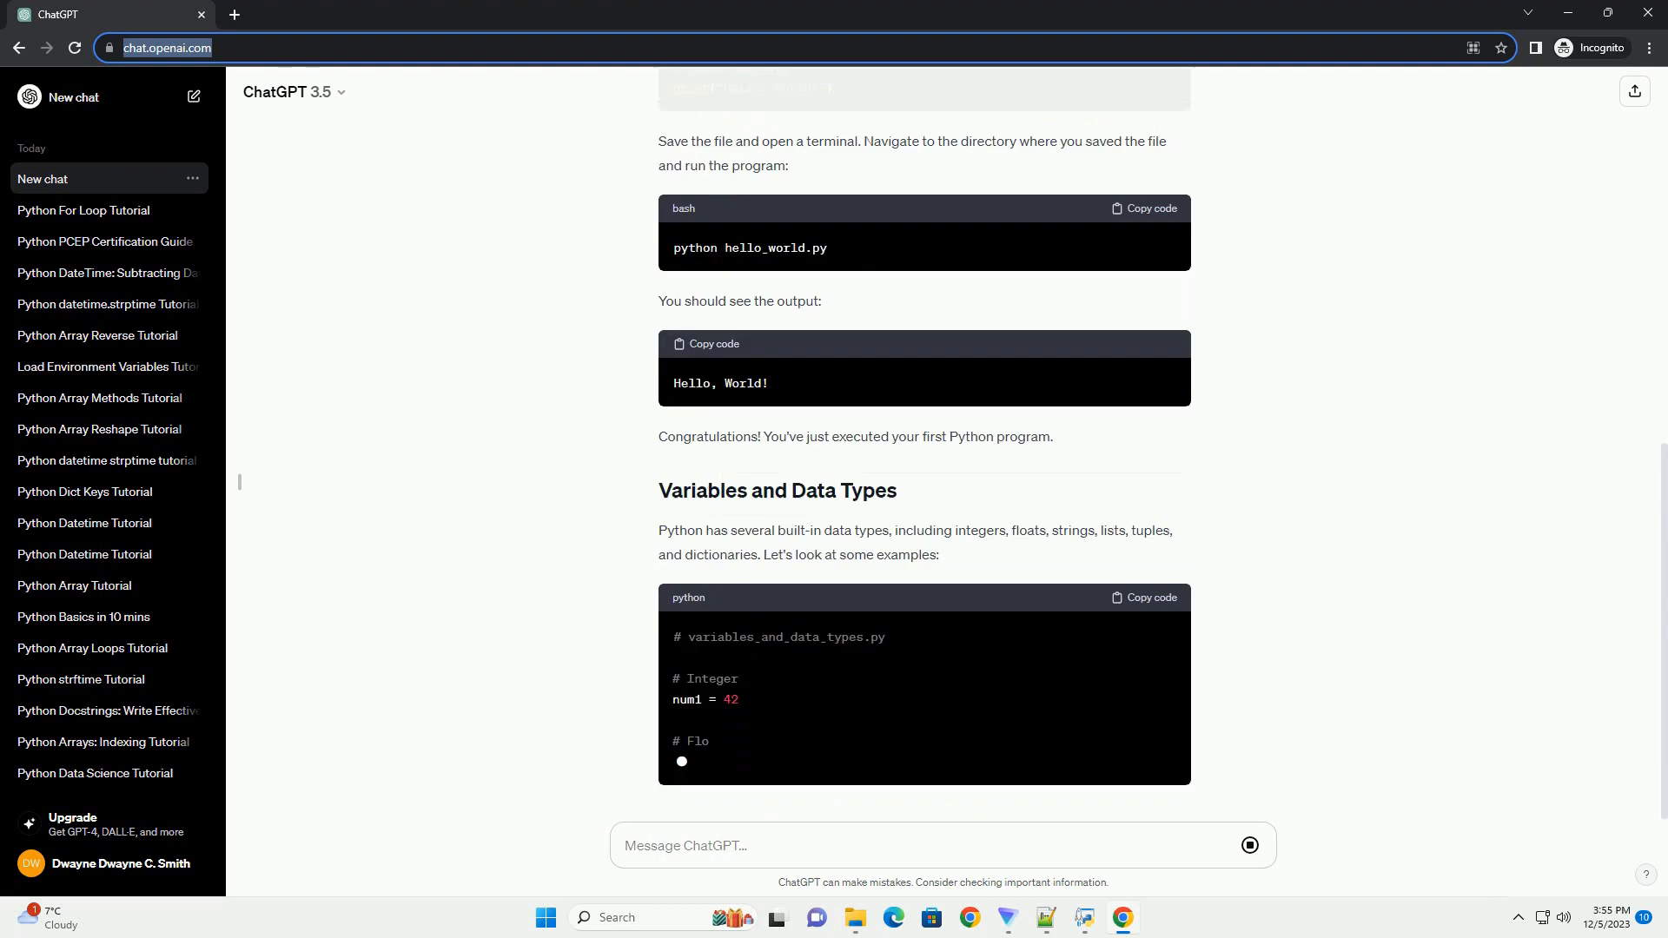
scroll(down, 3)
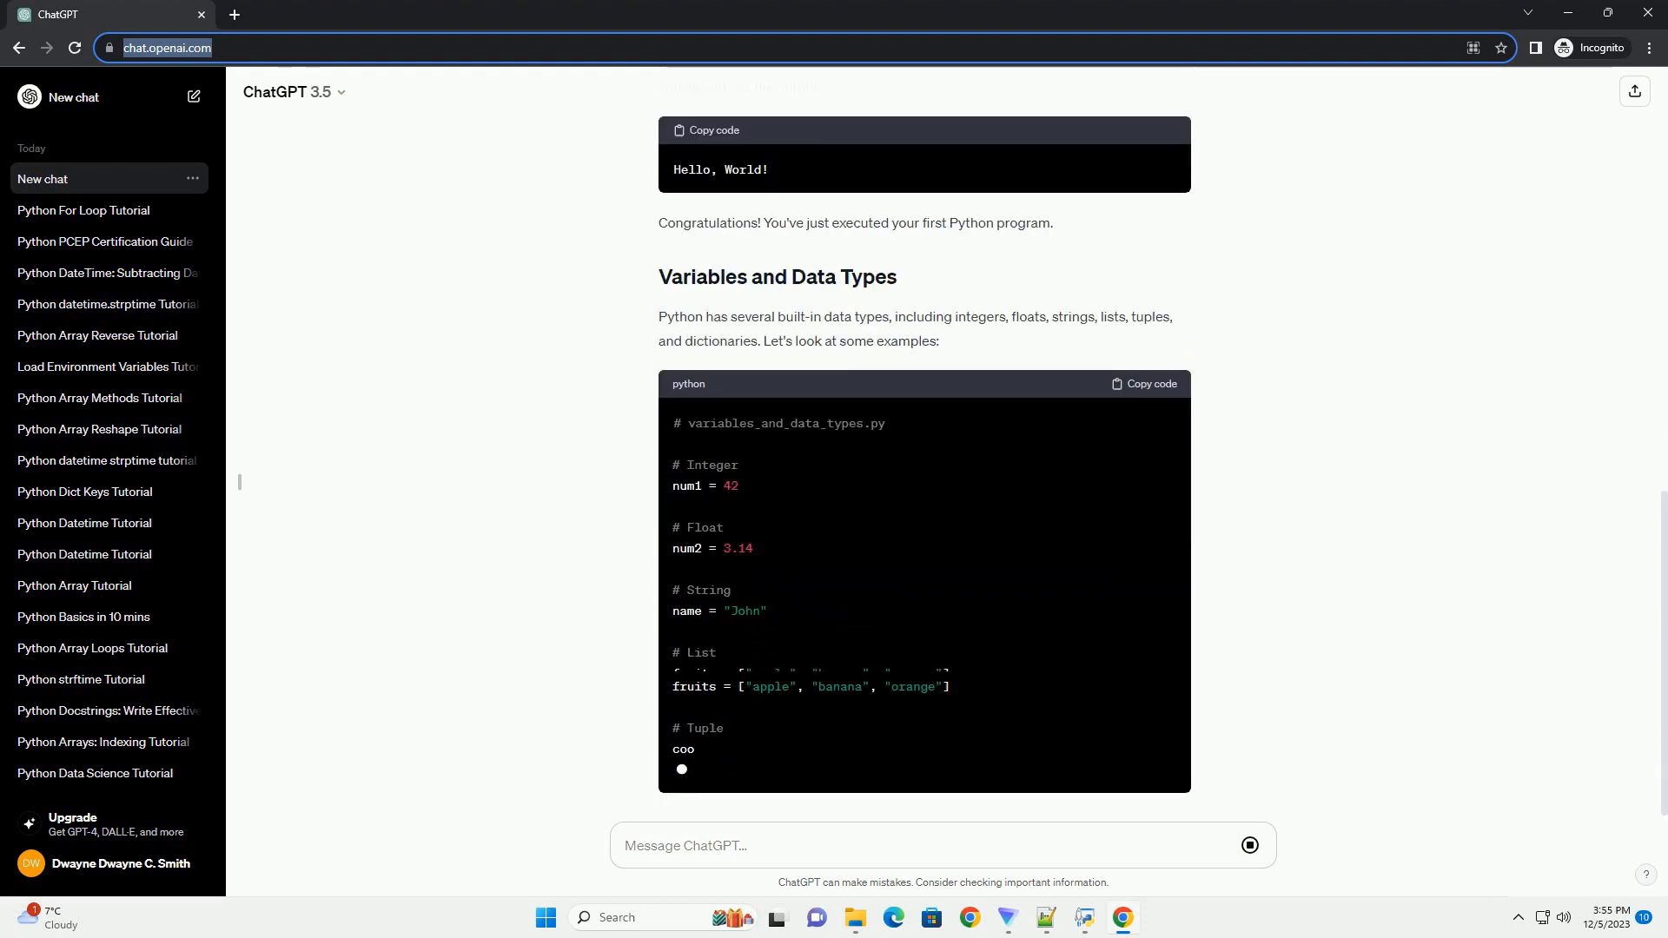
scroll(down, 3)
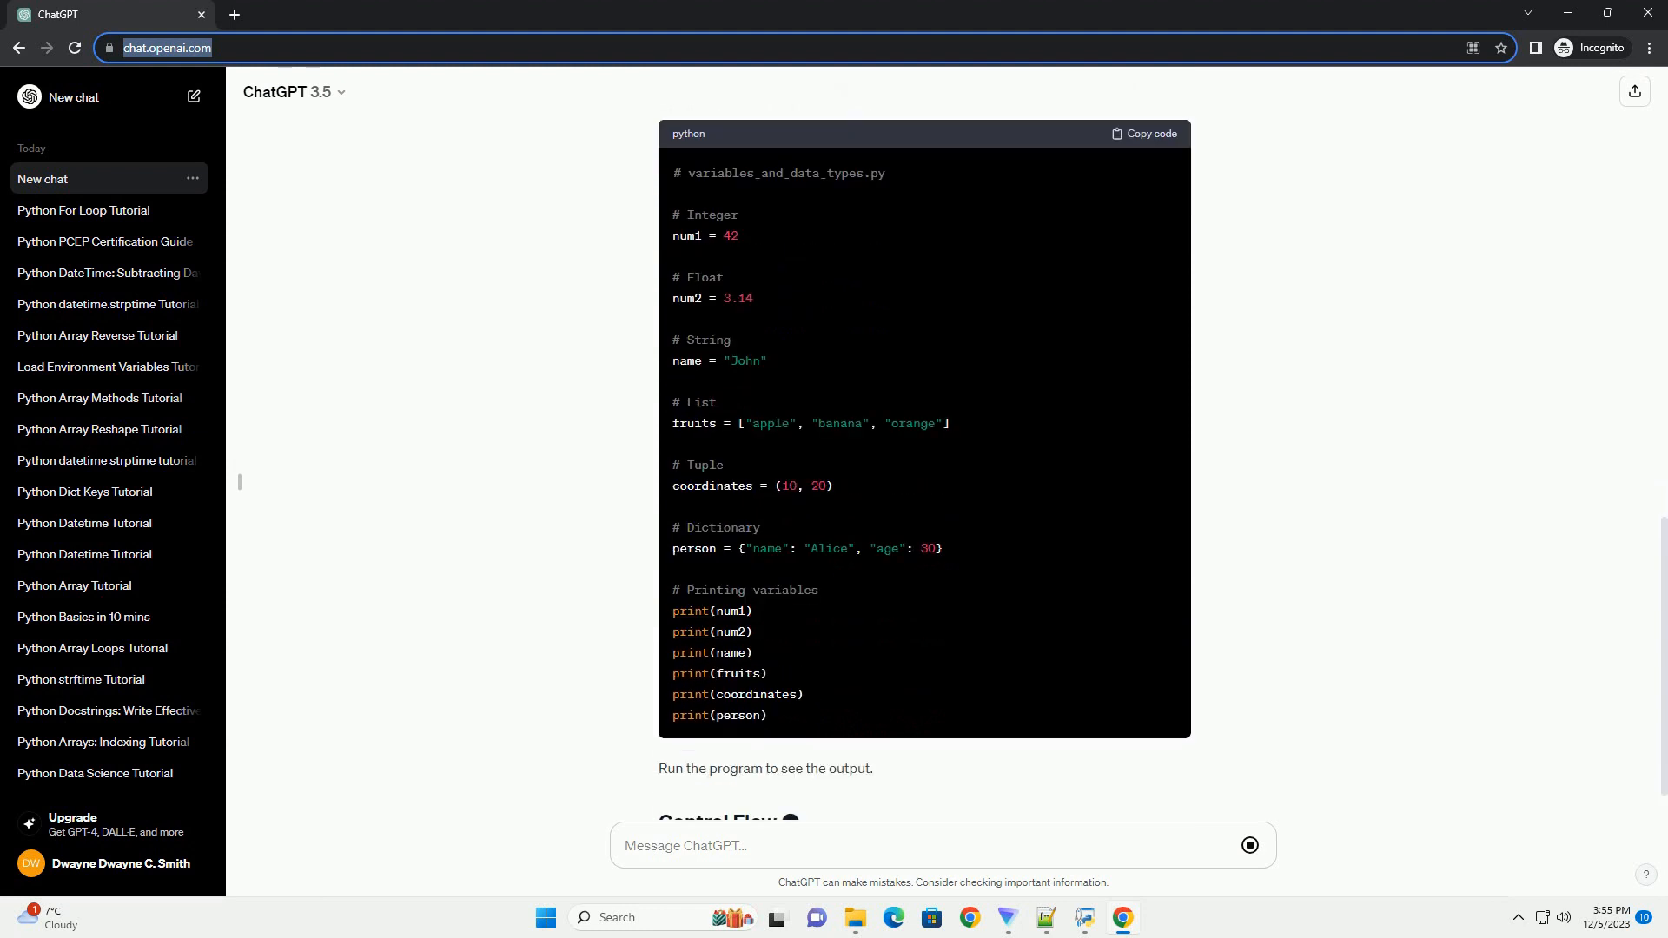
scroll(down, 3)
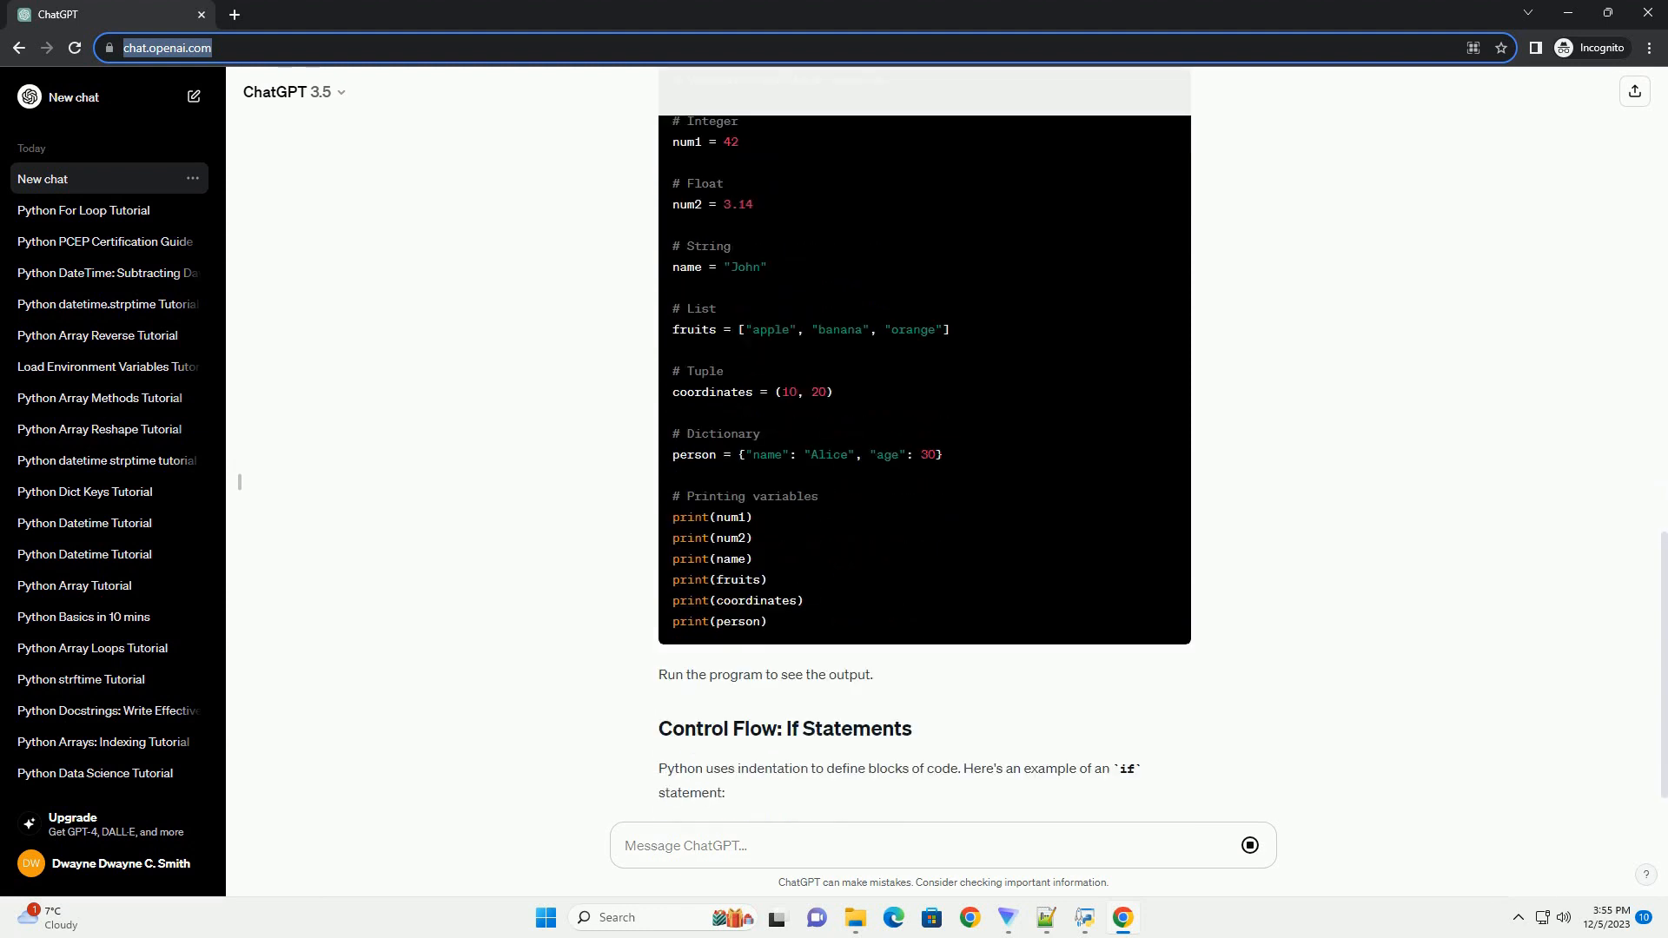
scroll(down, 3)
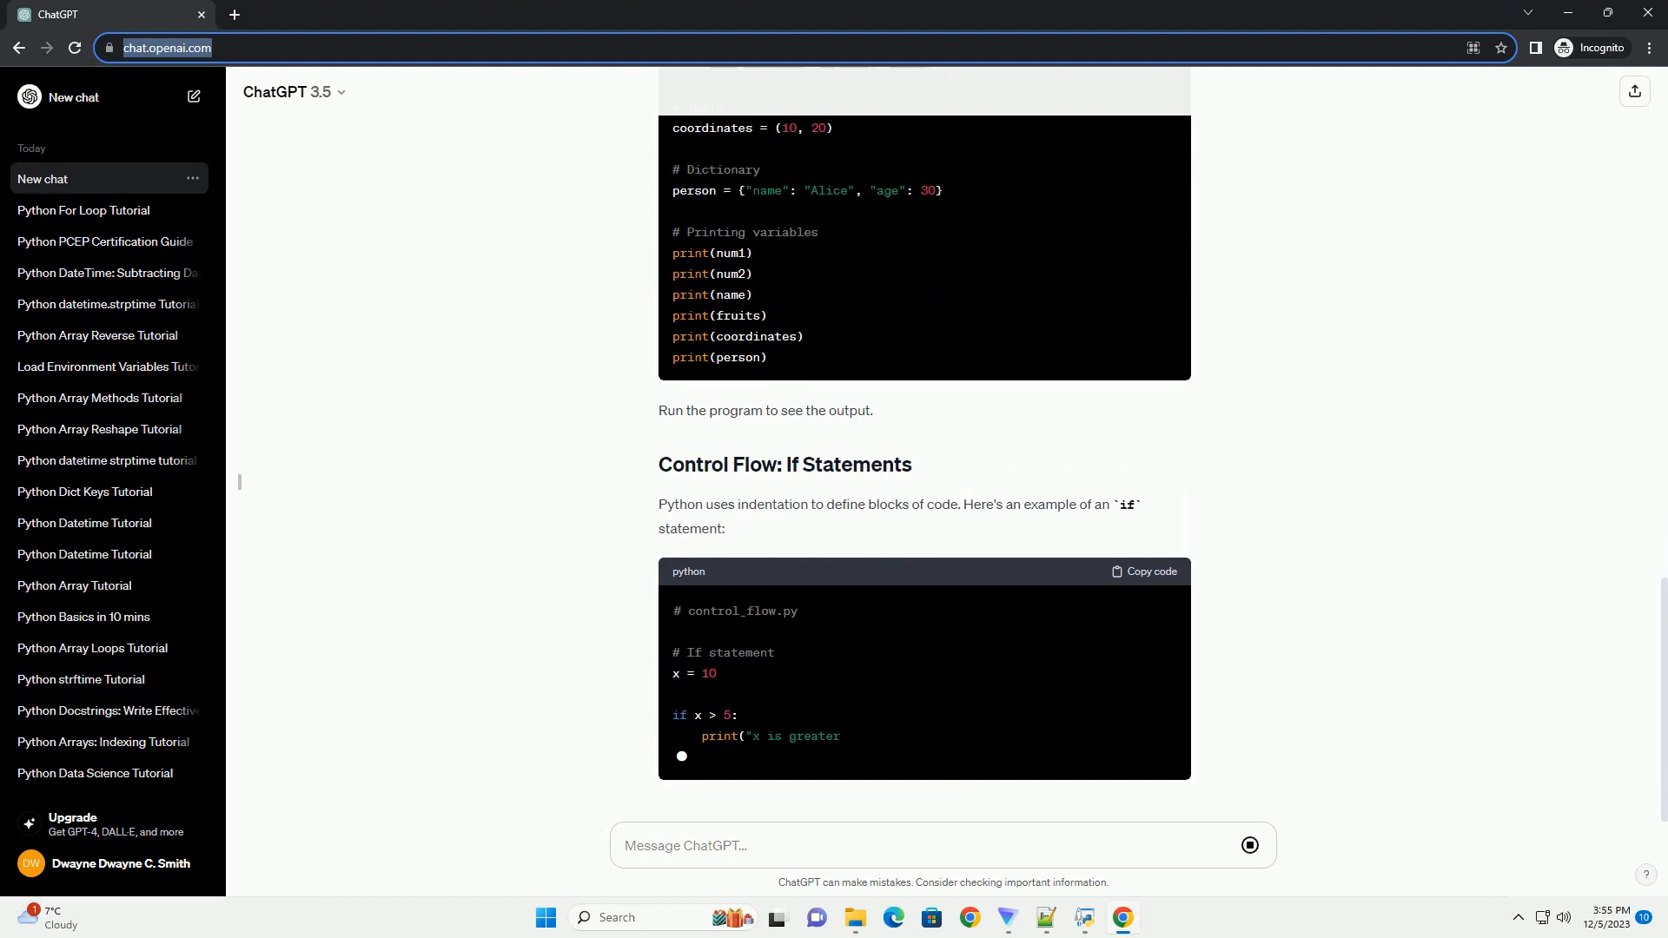
scroll(down, 3)
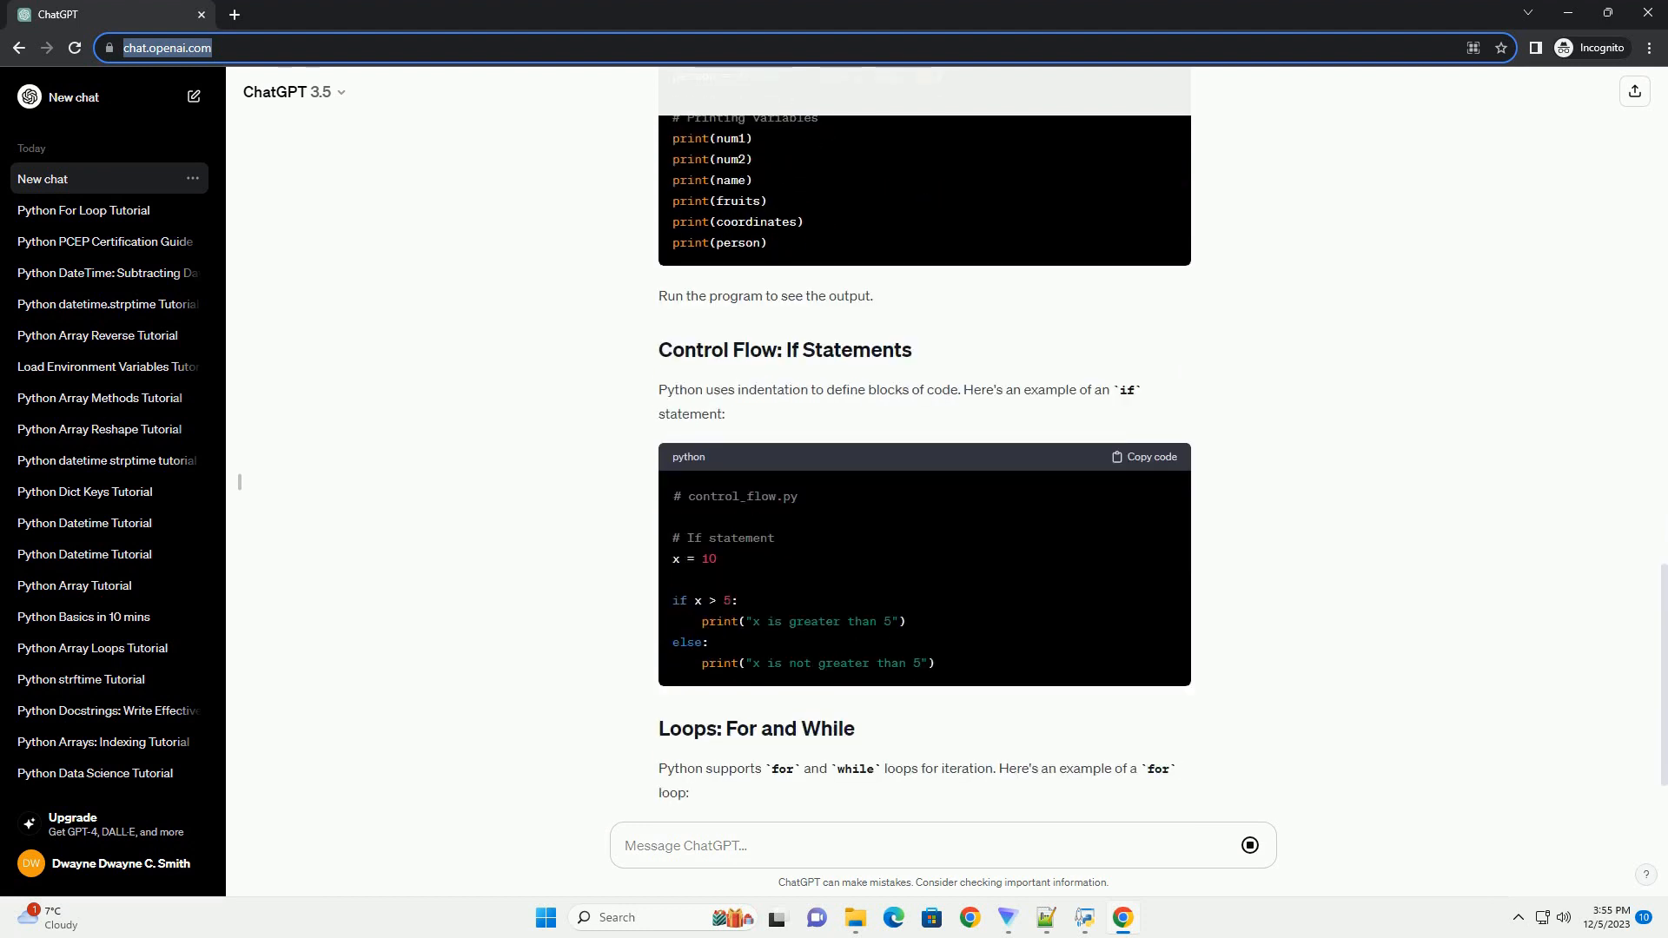
scroll(down, 3)
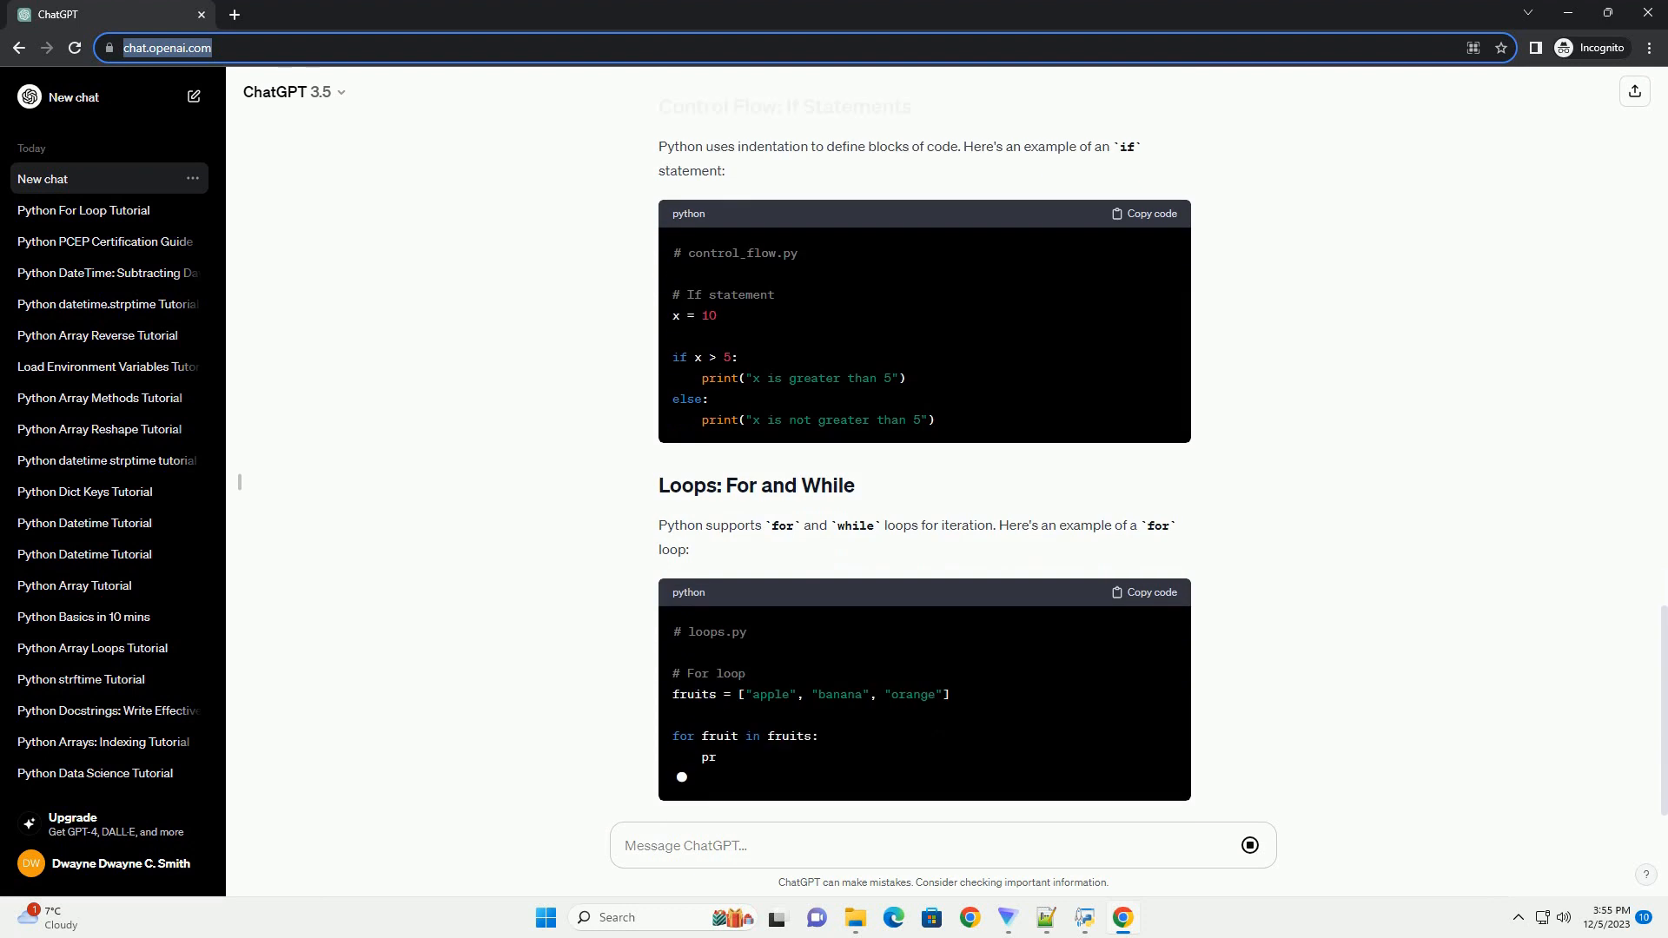
scroll(down, 3)
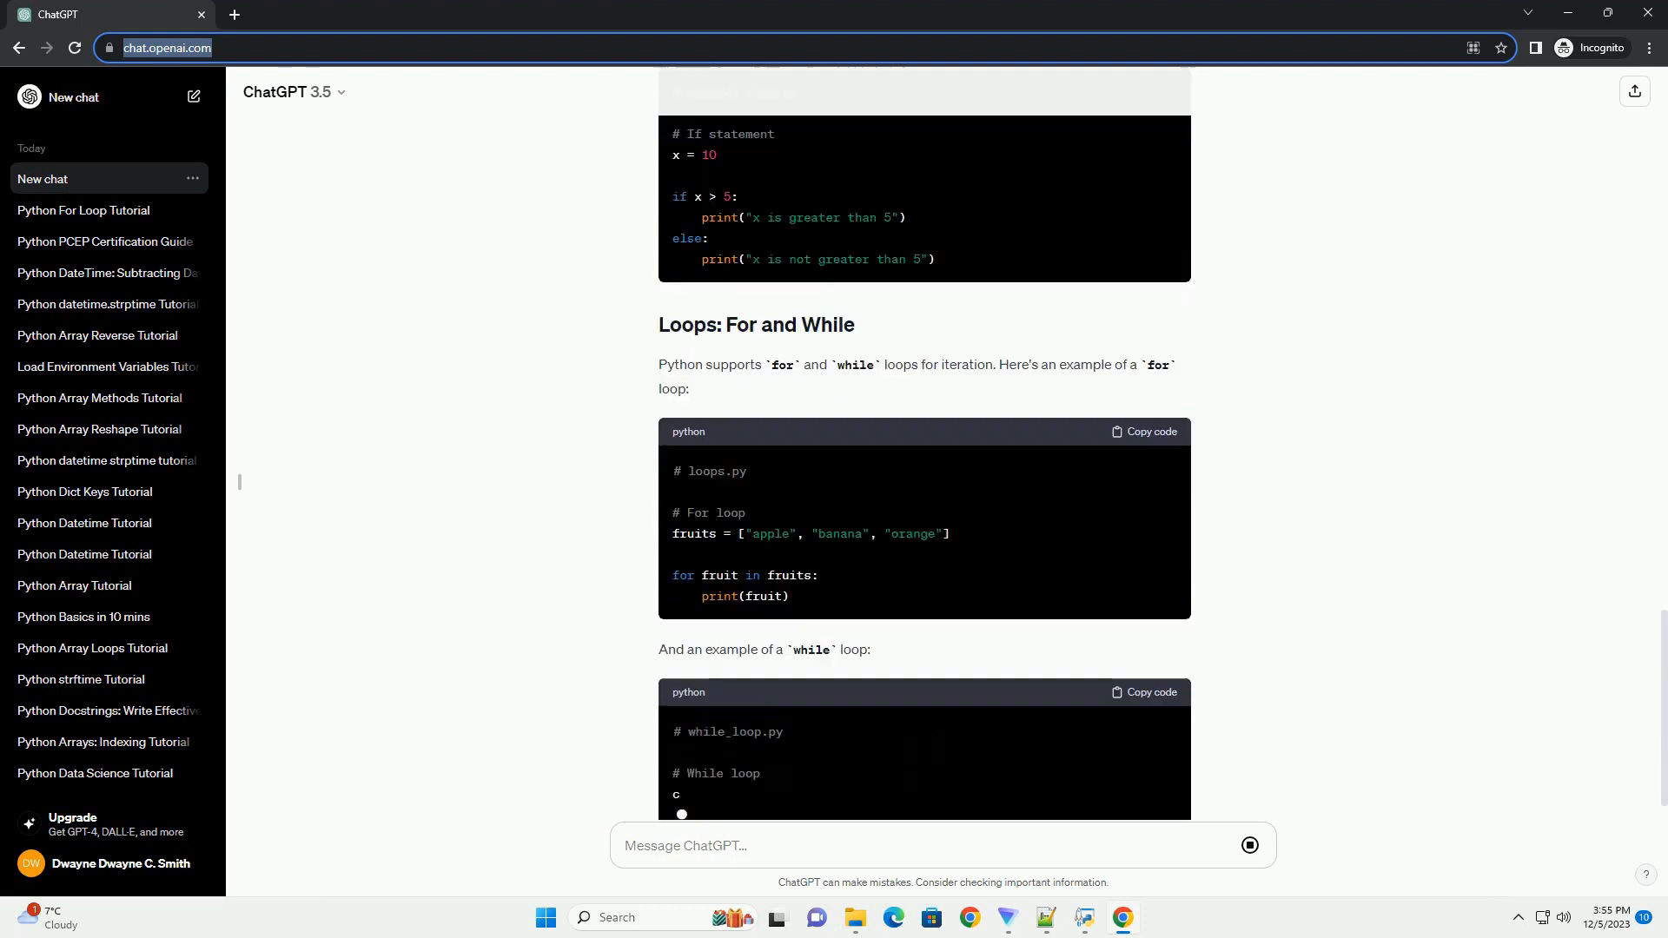
scroll(down, 3)
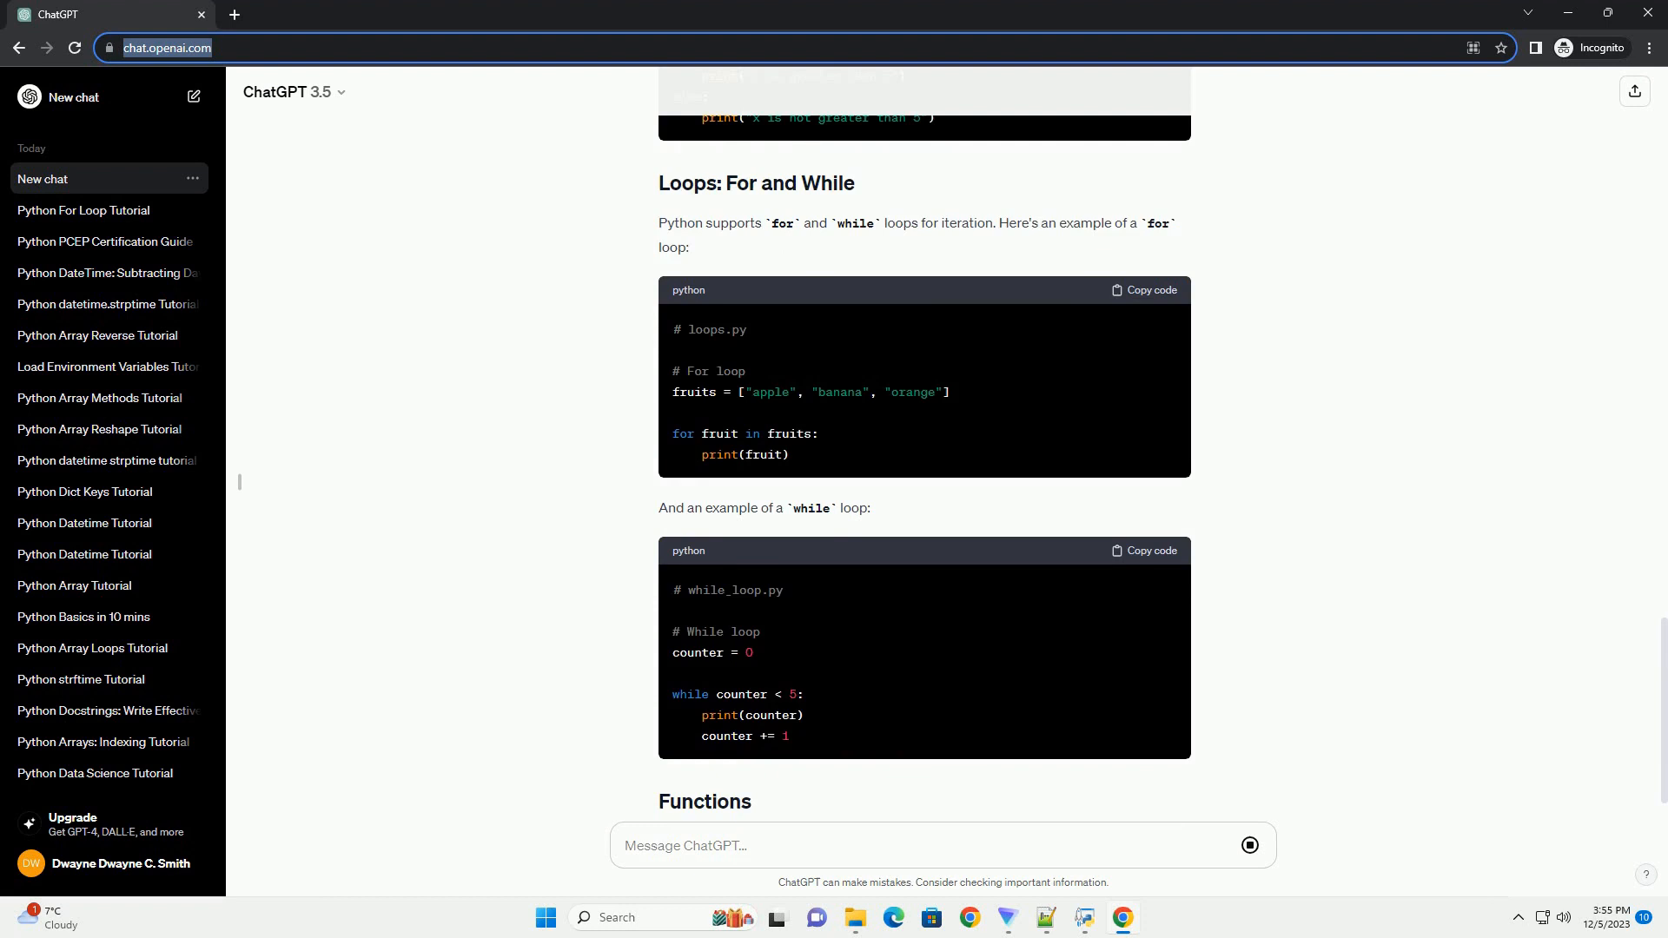
scroll(down, 3)
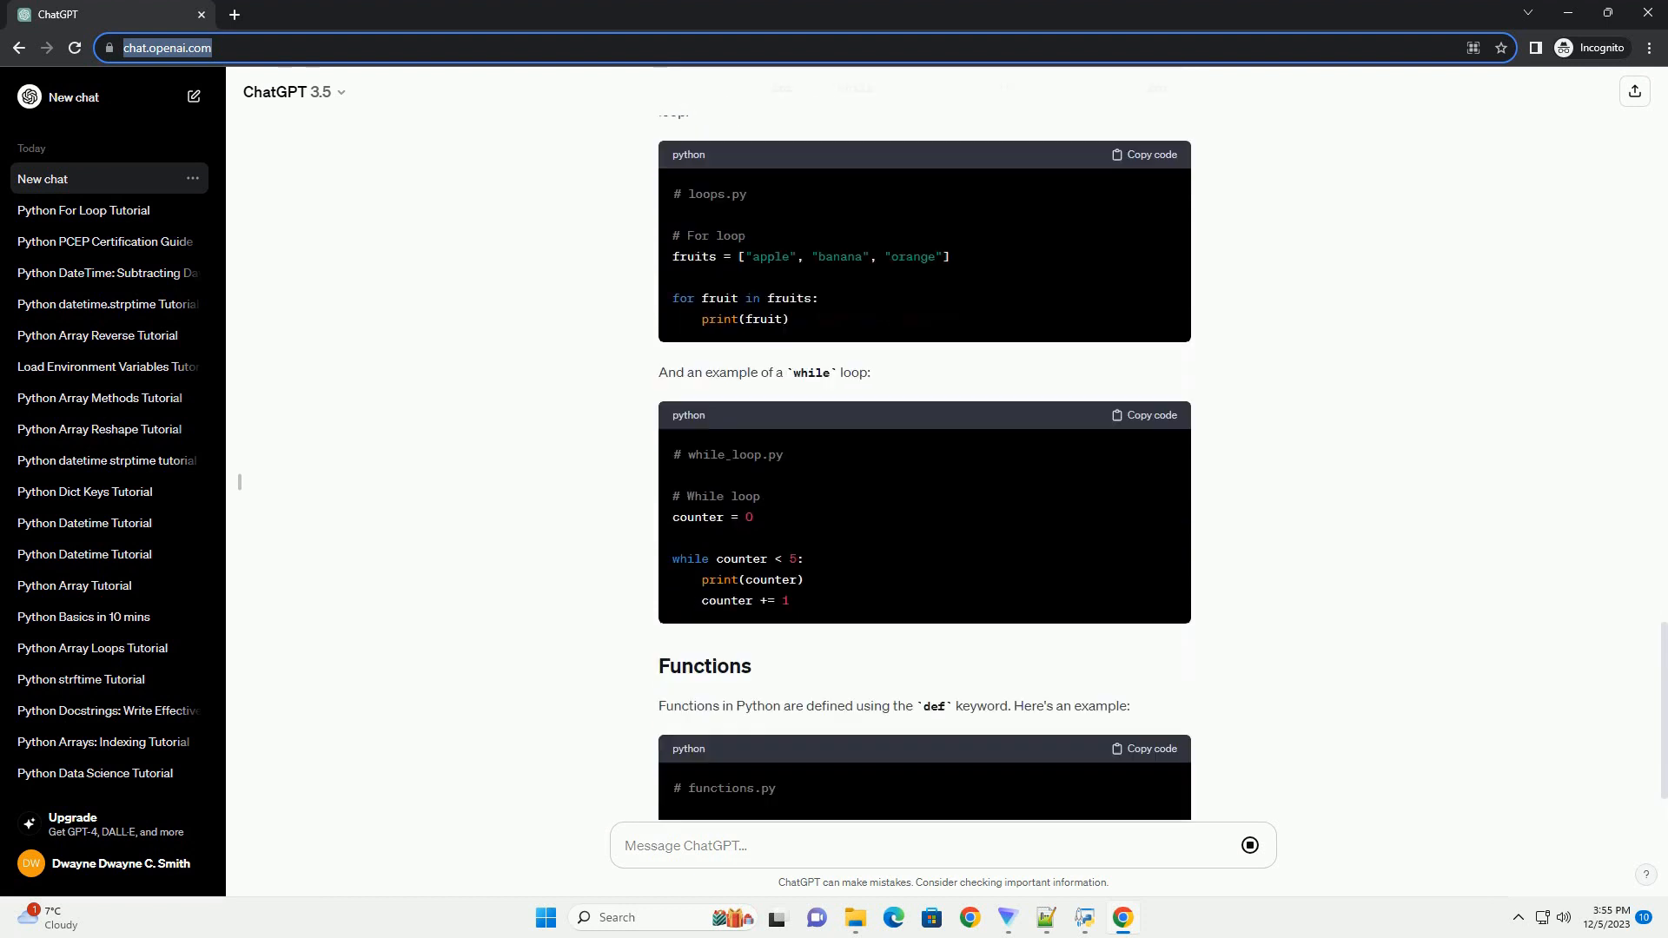
scroll(down, 3)
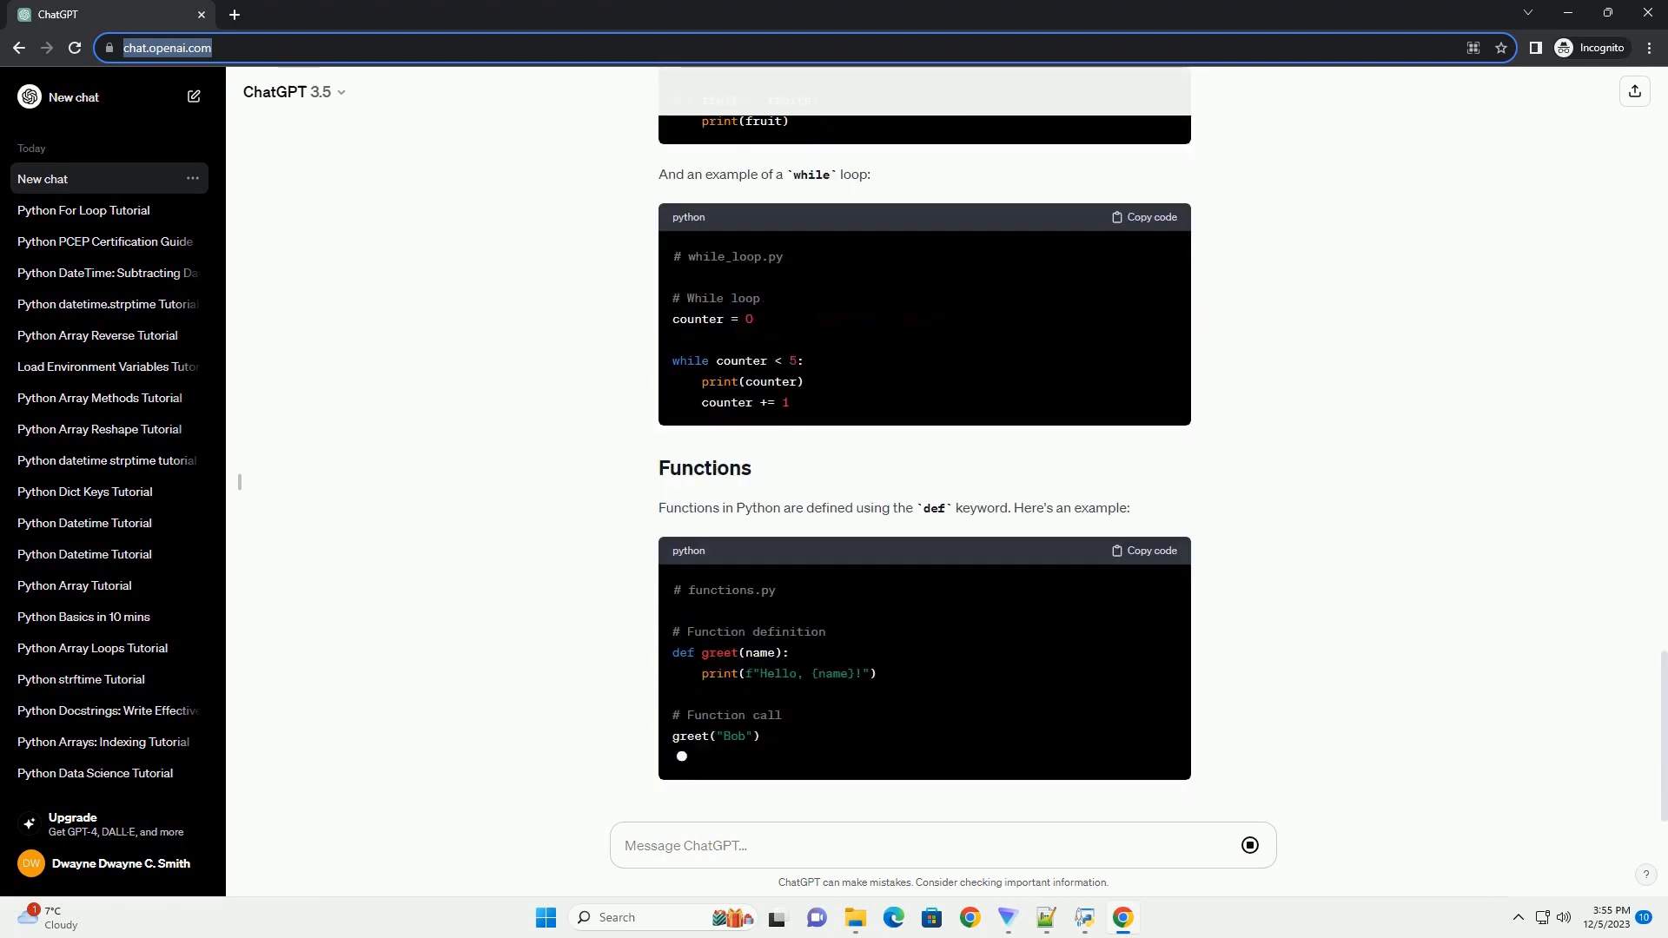
scroll(down, 3)
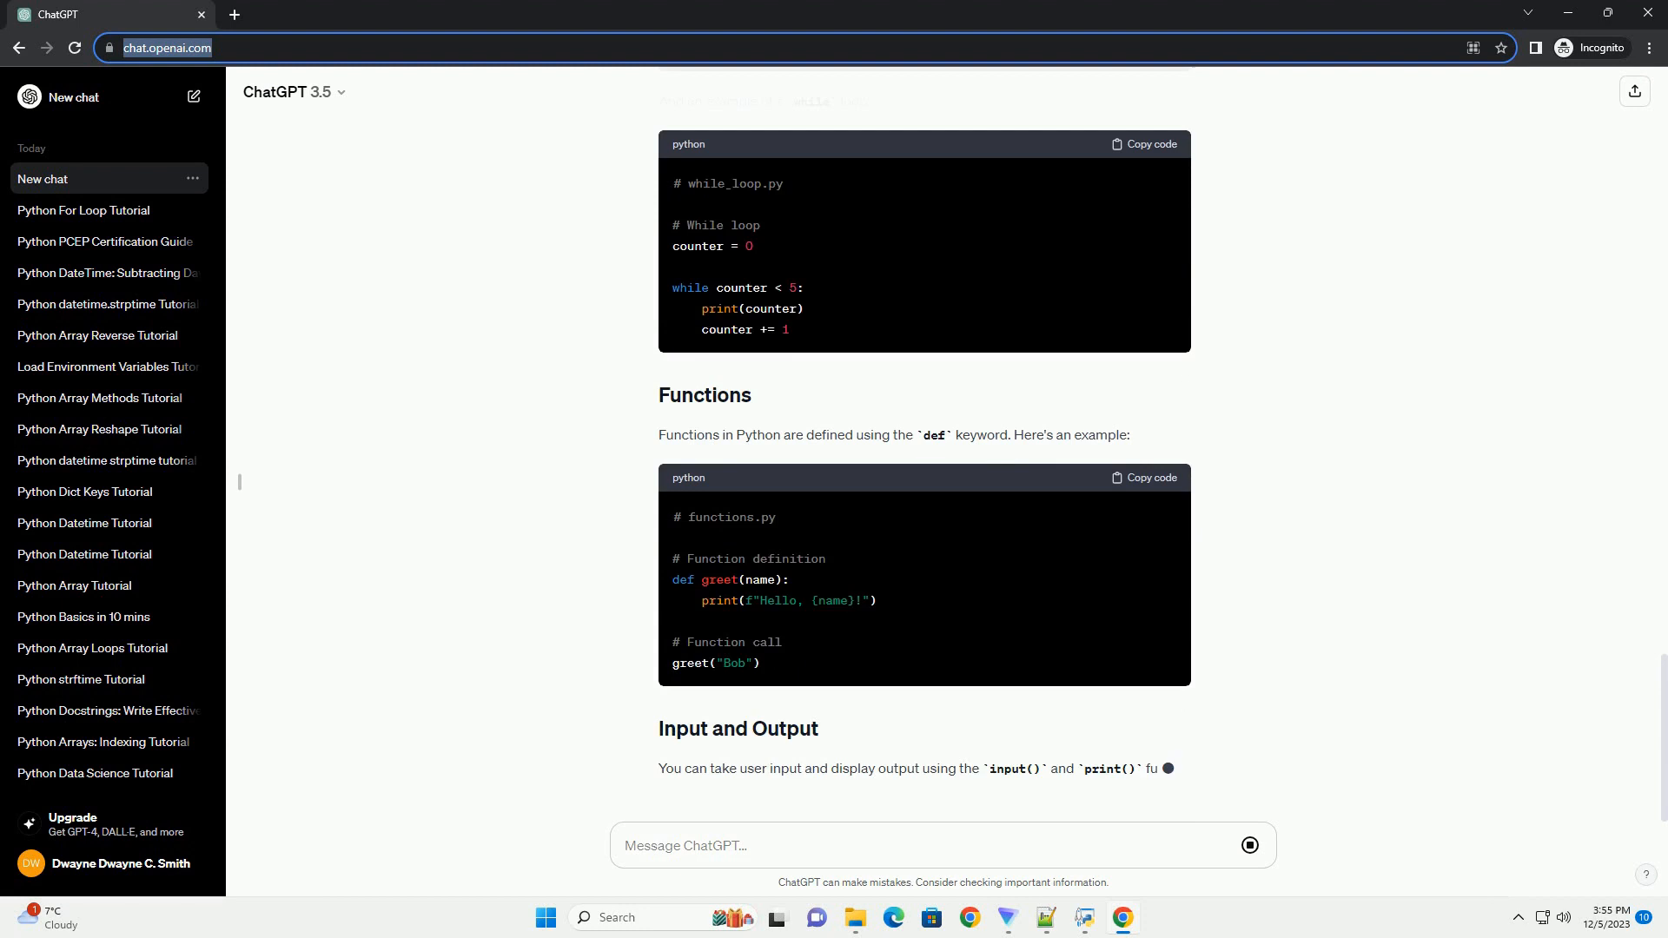
scroll(down, 3)
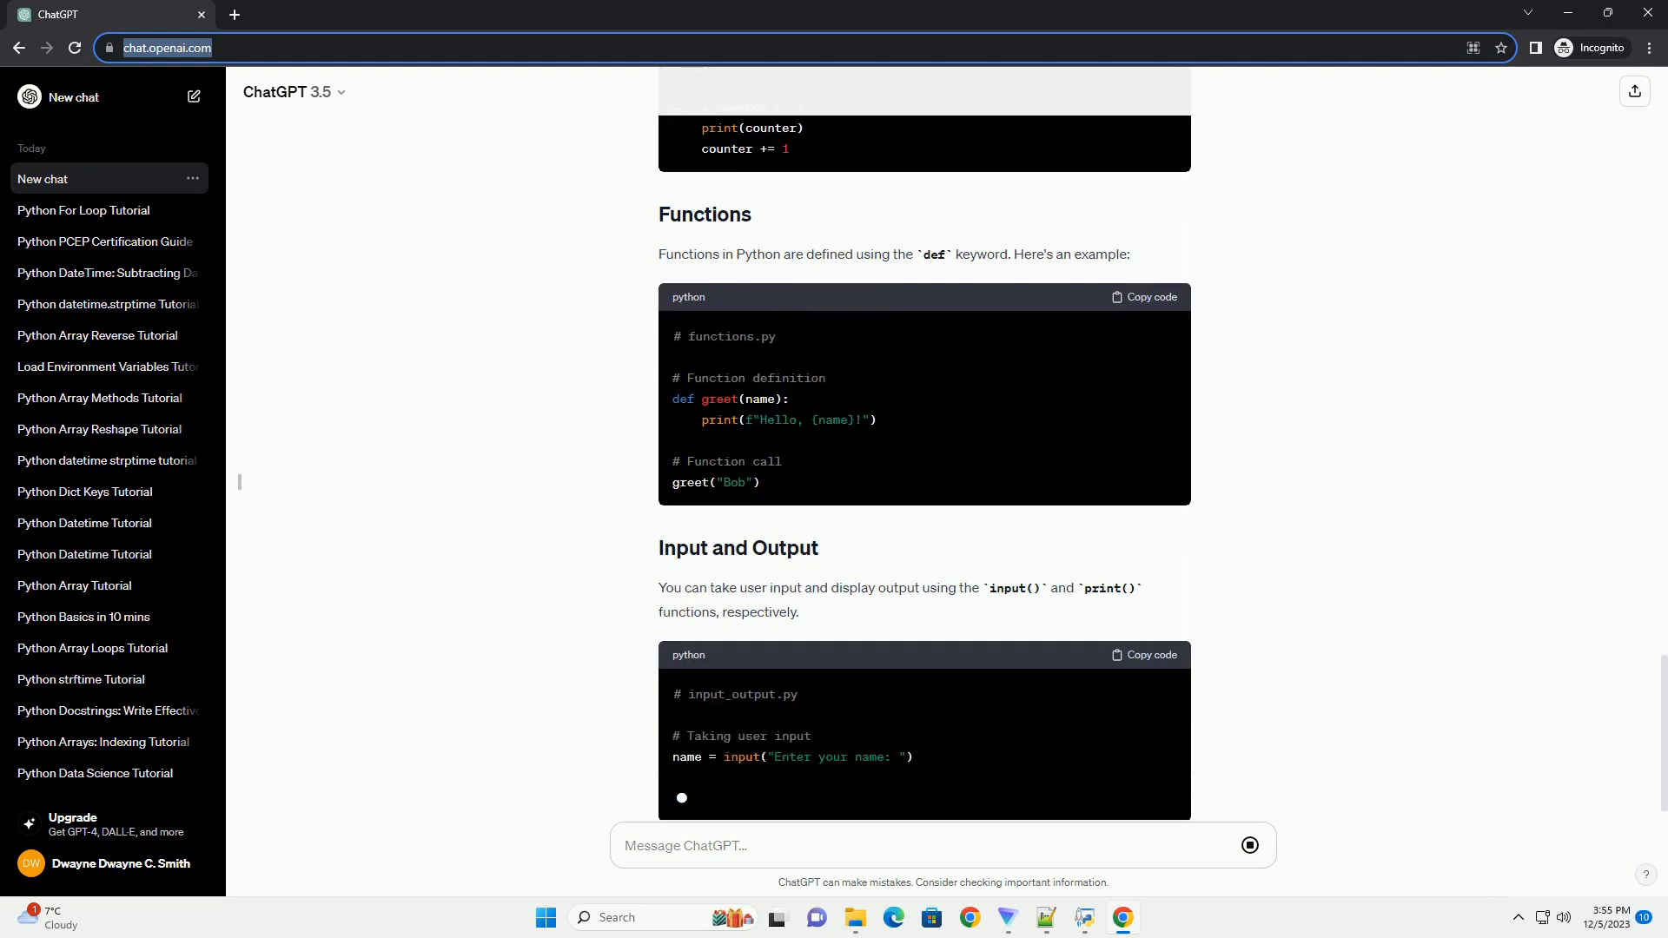
scroll(down, 3)
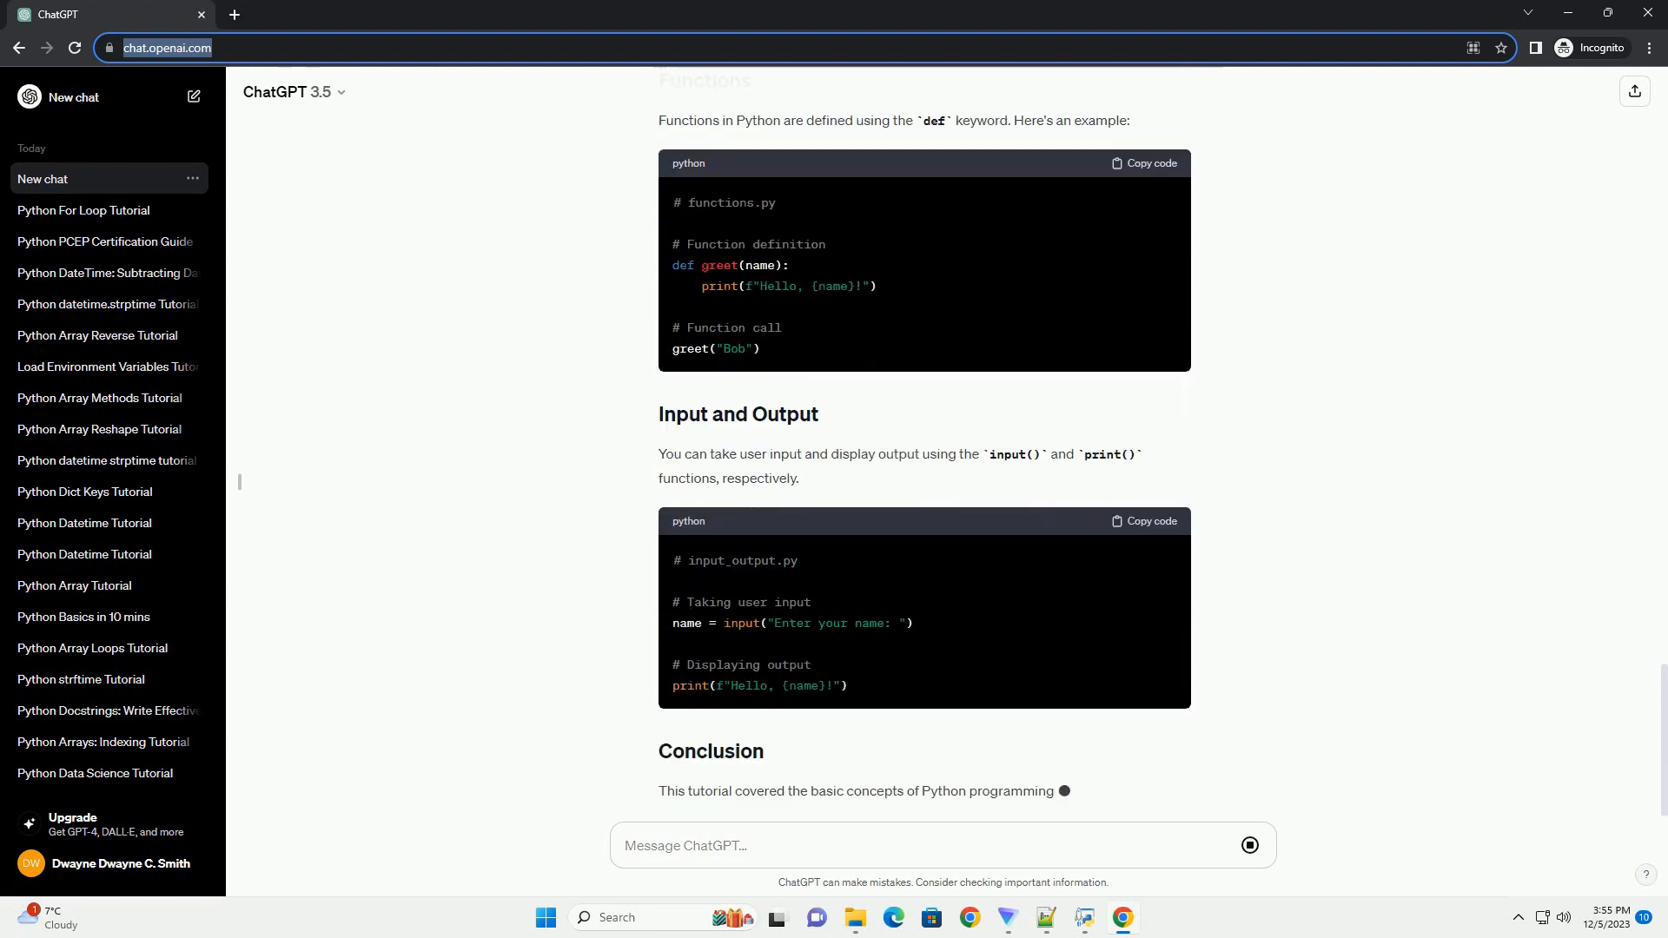